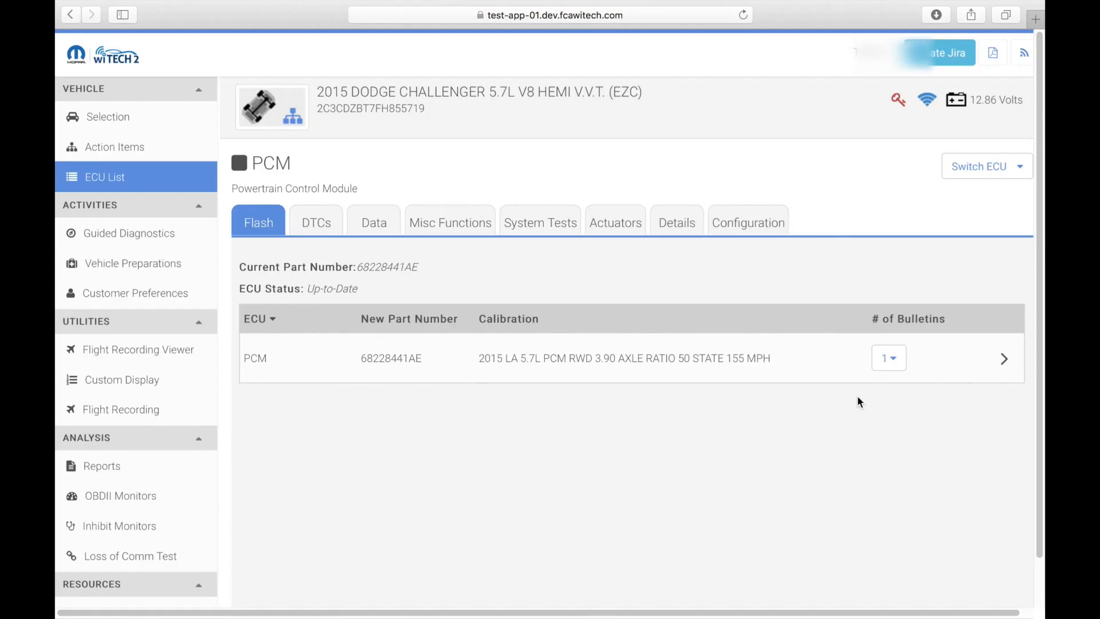
# Open the PCM flash, acknowledge special instructions and documentation agreement, and request Flash ECU.
pyautogui.click(1004, 359)
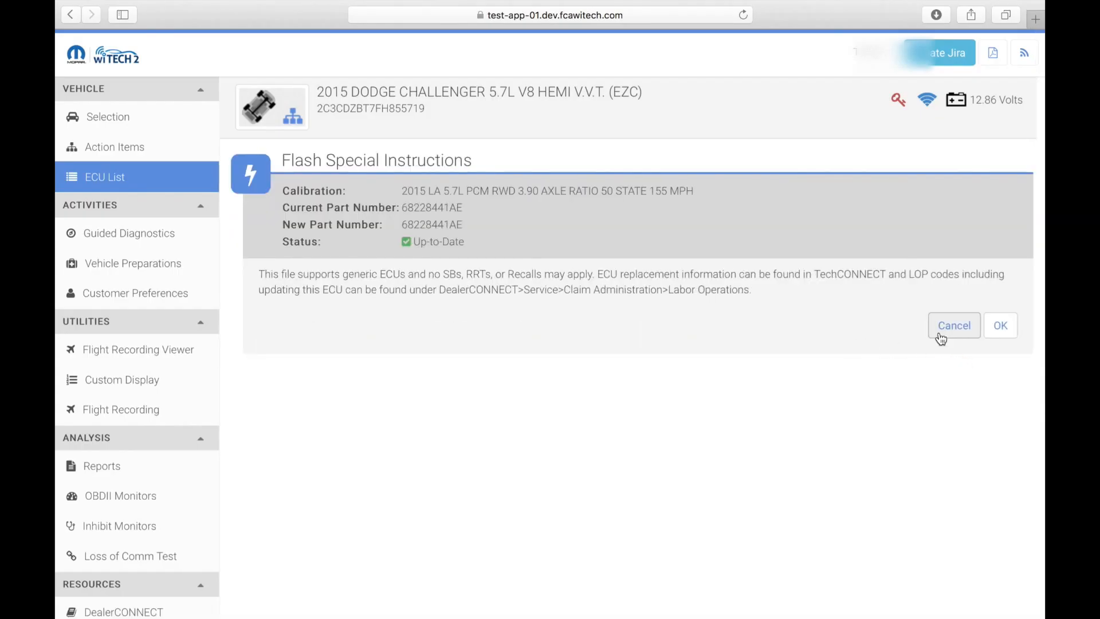
pyautogui.click(1000, 325)
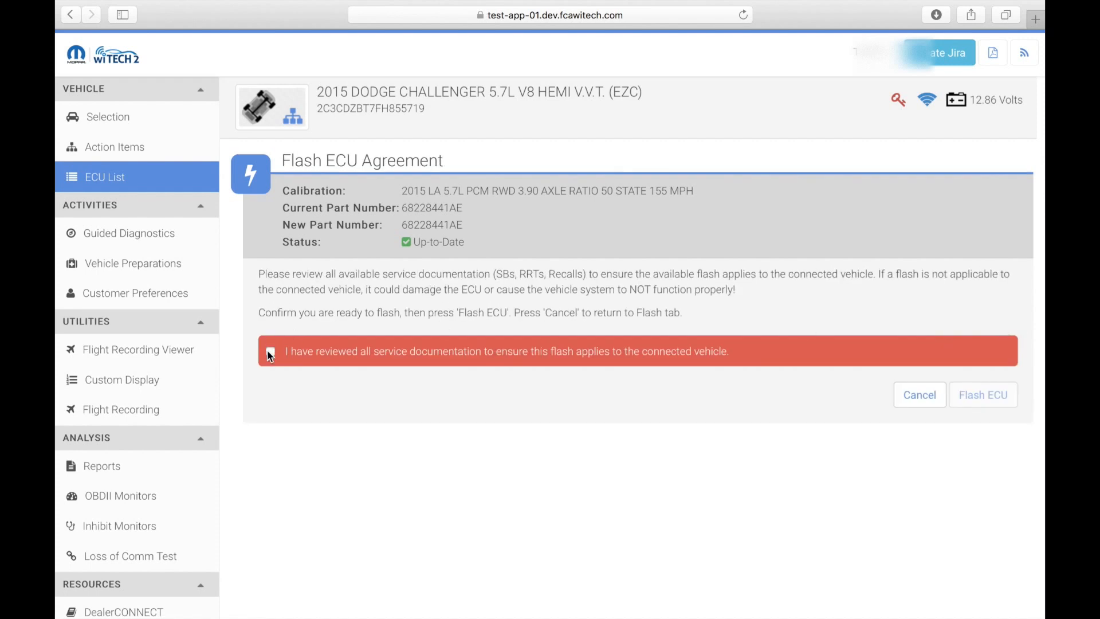
pyautogui.click(270, 350)
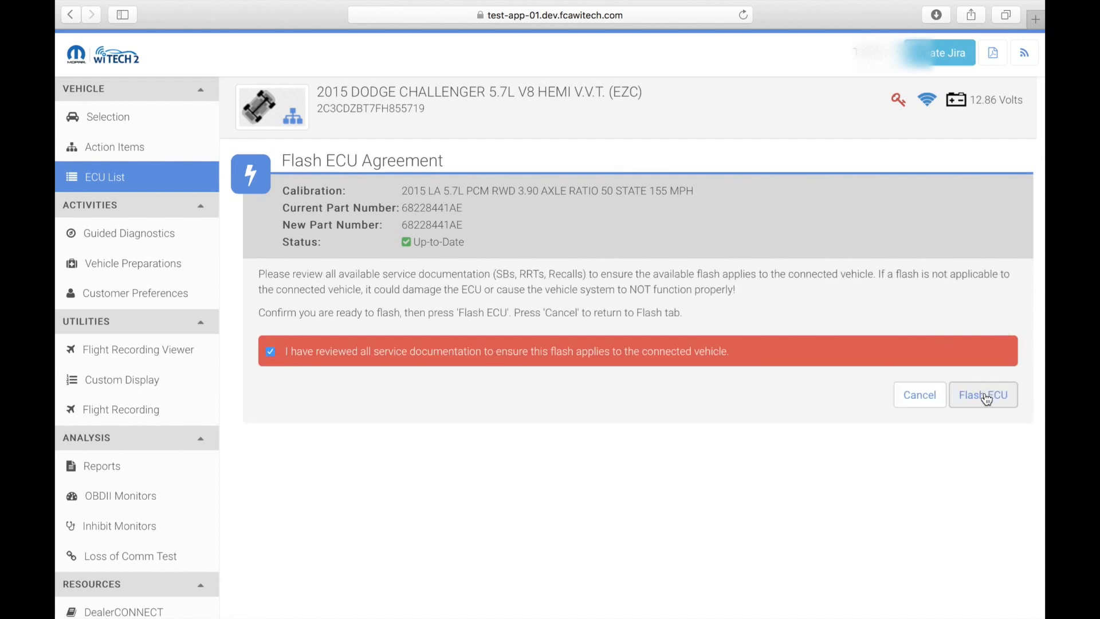
pyautogui.click(984, 394)
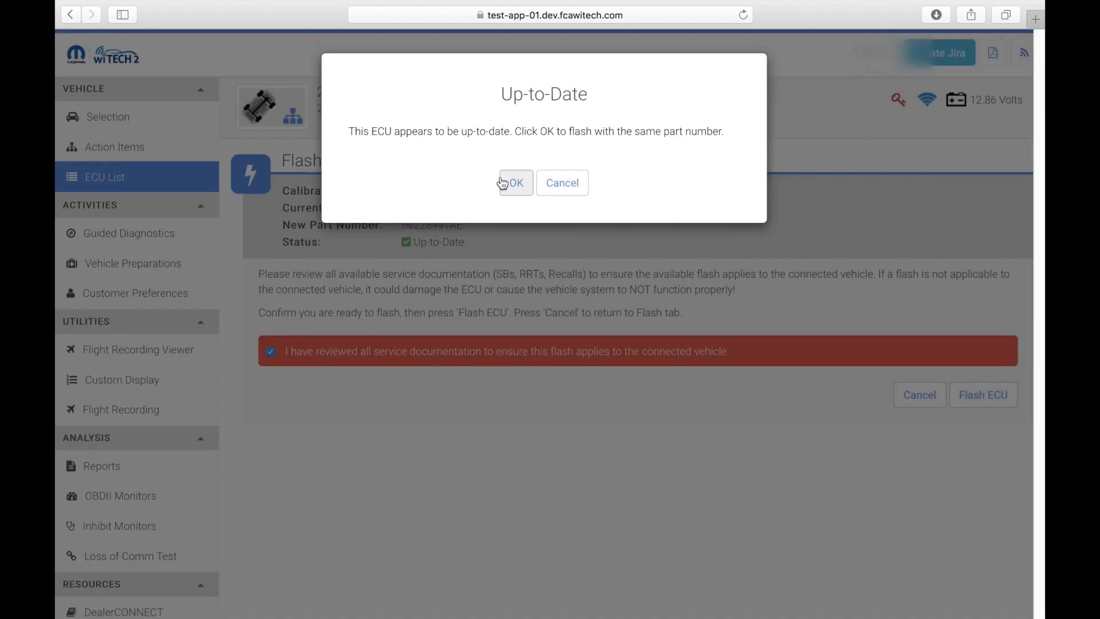
# Confirm flashing the PCM with the same part number and wait through the VCI connection loss.
pyautogui.click(516, 183)
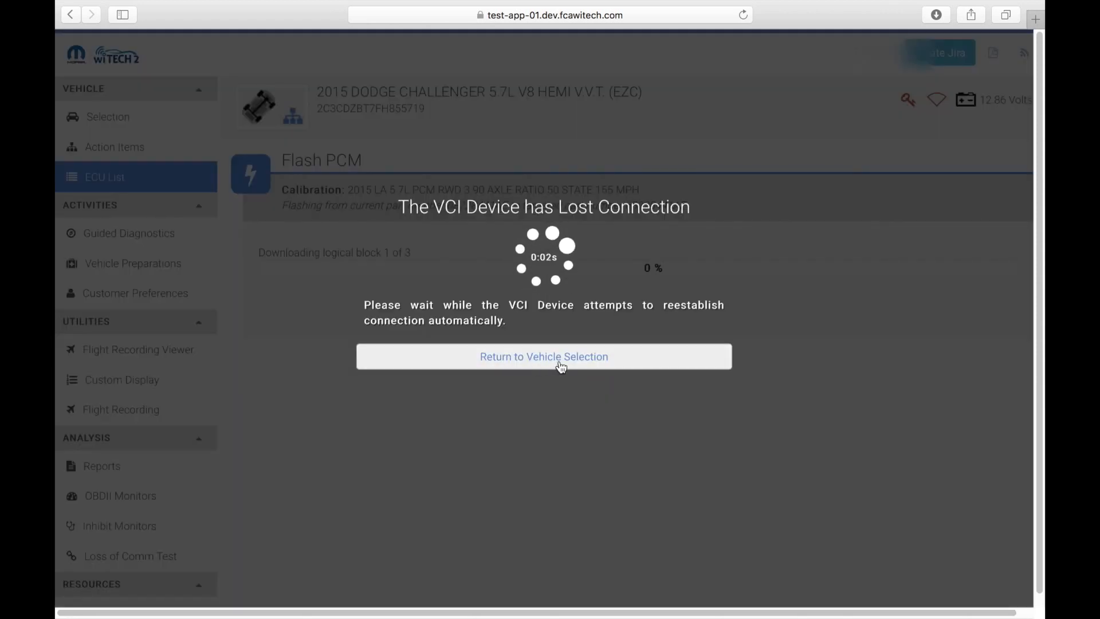
pyautogui.moveTo(688, 363)
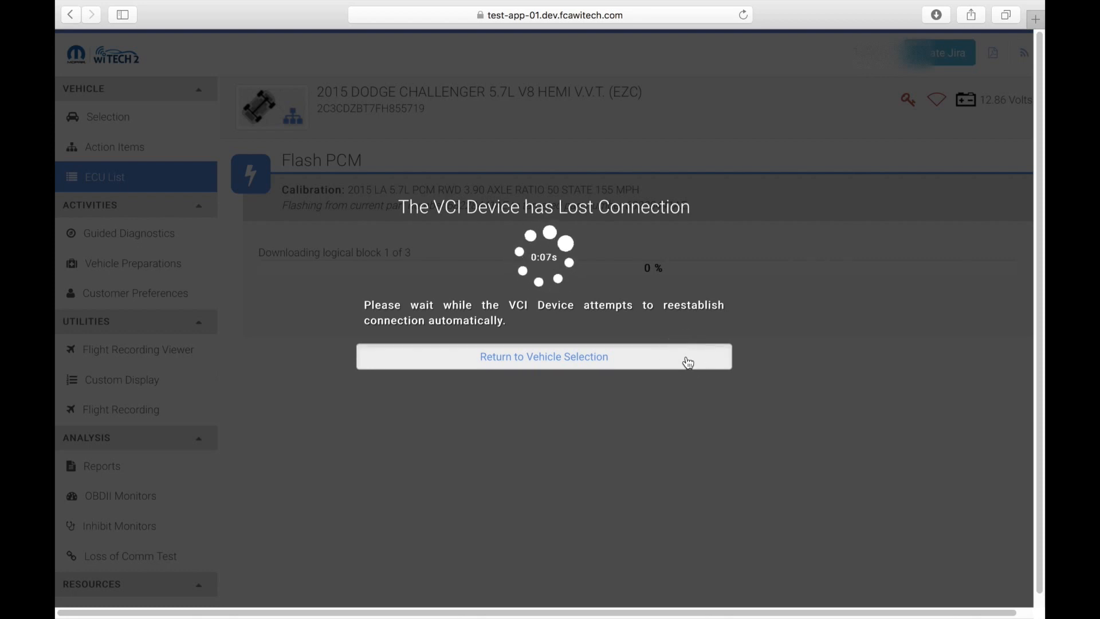
# Leave the lost-connection overlay for Vehicle Selection, where the Challenger's flash shows underway.
pyautogui.click(544, 357)
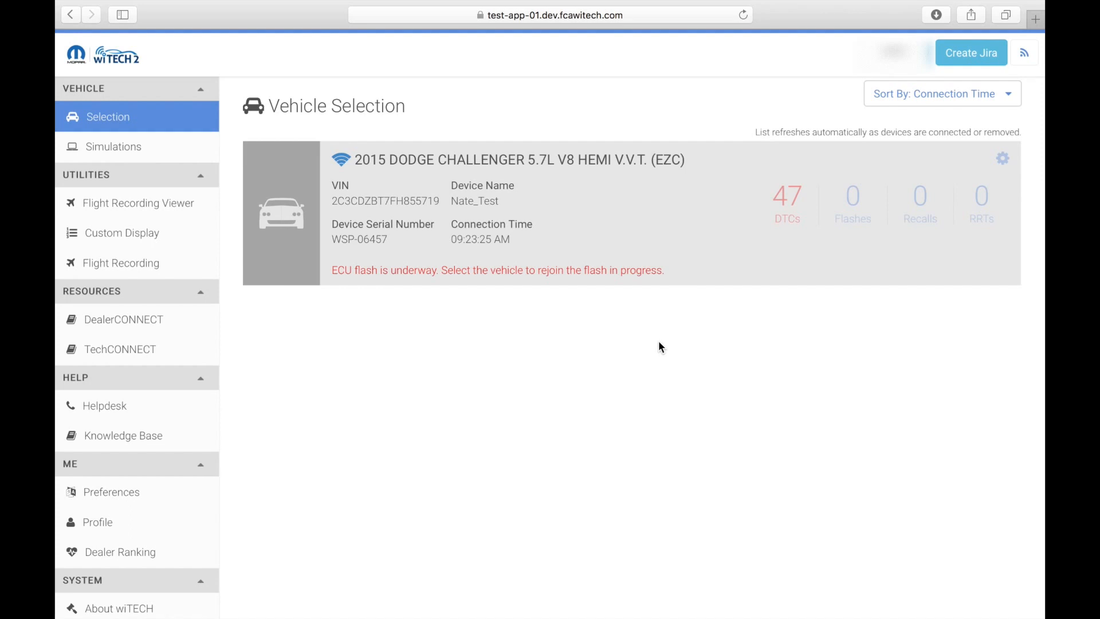
pyautogui.moveTo(754, 270)
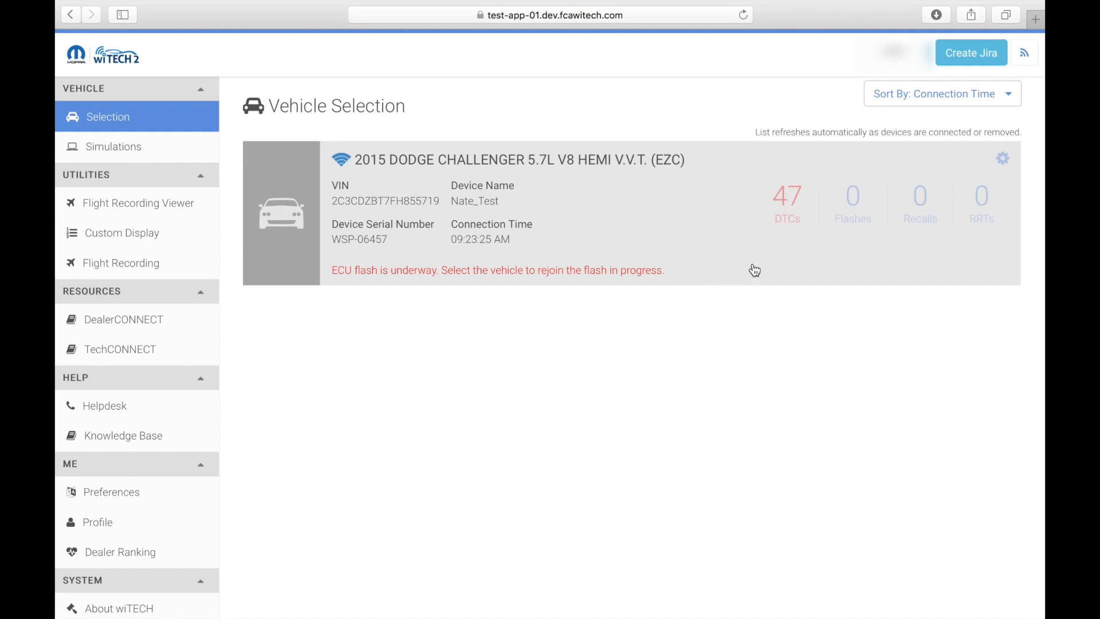
pyautogui.moveTo(631, 290)
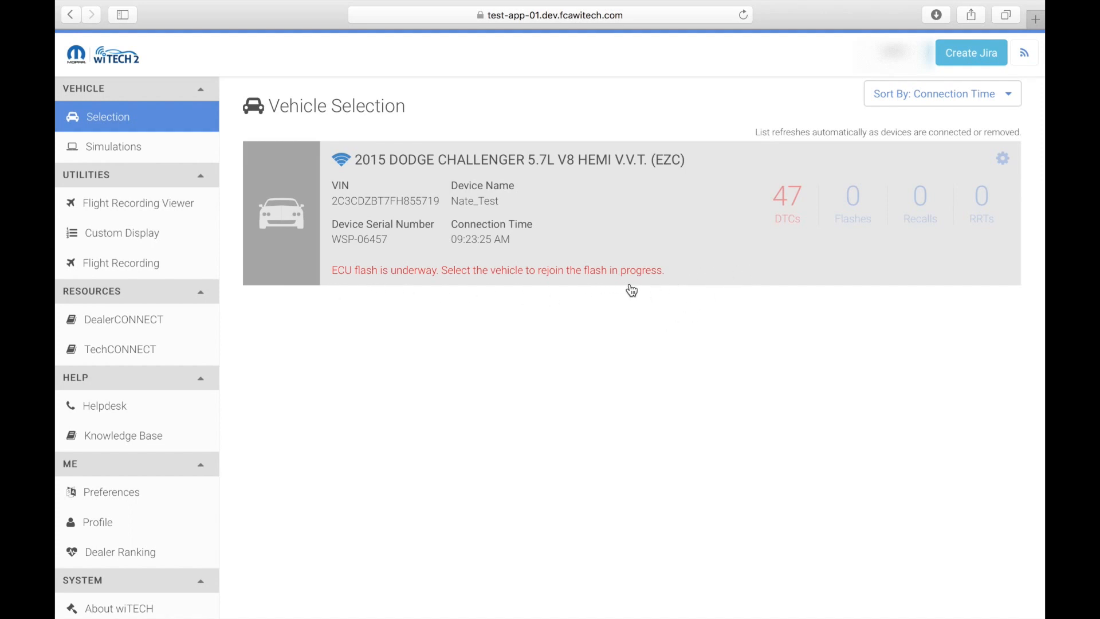
pyautogui.moveTo(694, 253)
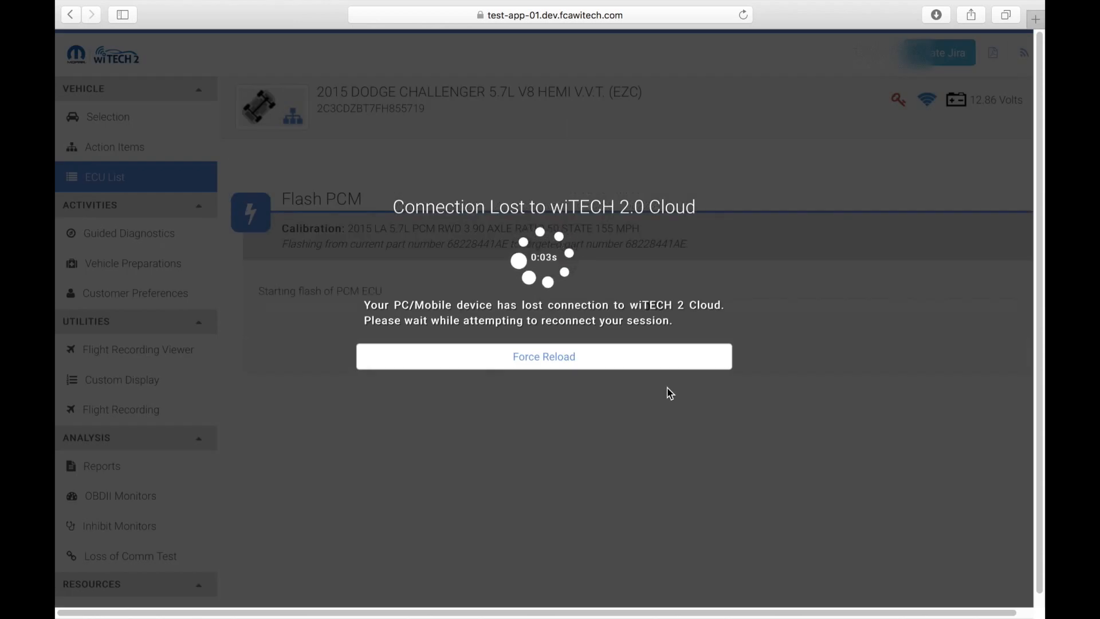
# Force Reload after the cloud connection loss to rejoin the Flash PCM page.
pyautogui.click(543, 357)
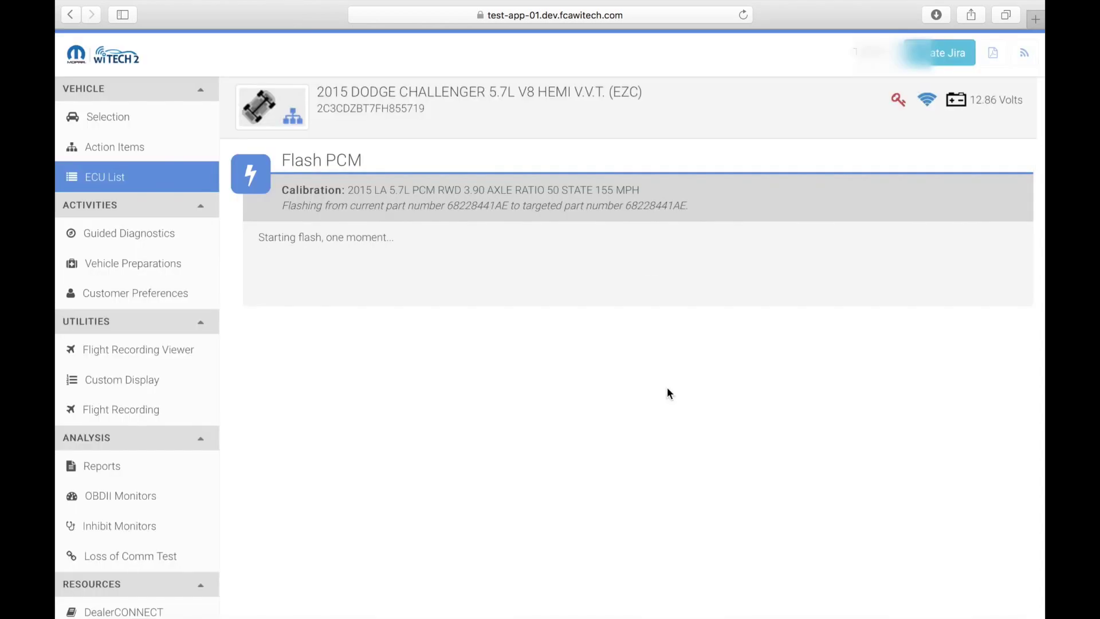